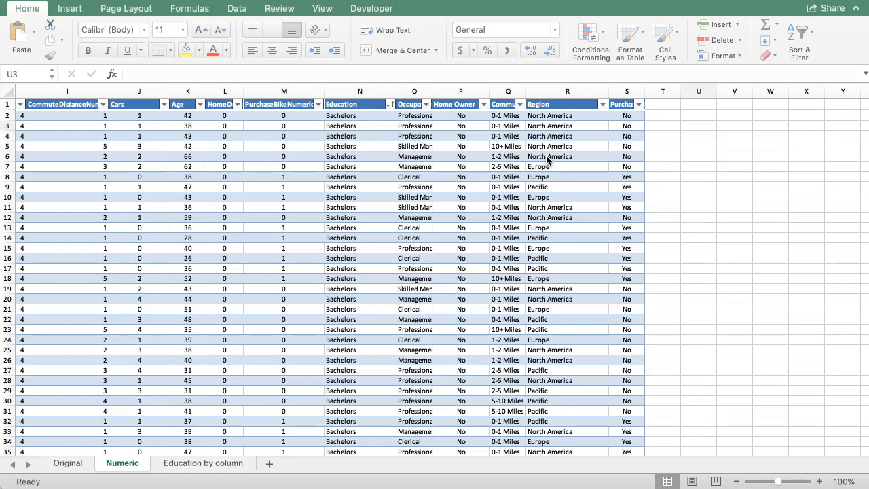
mouse_move(370, 134)
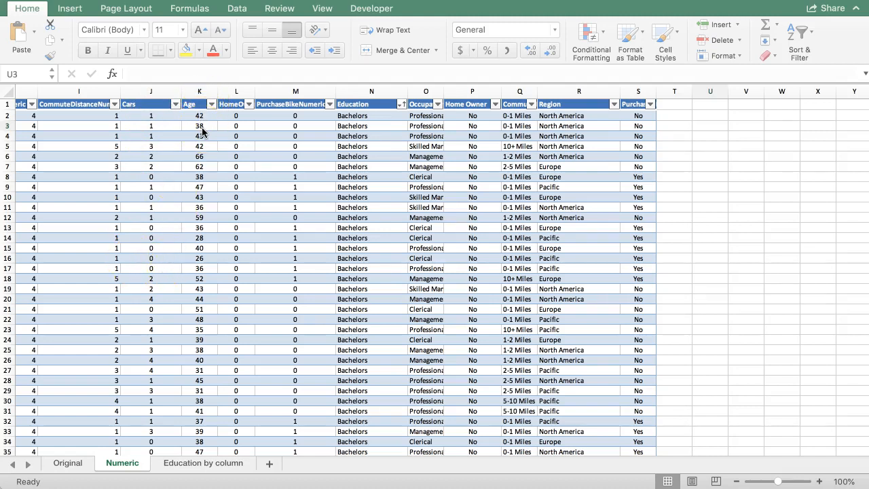
- Select cell U3 on the Numeric sheet to start a formula
left_click(146, 104)
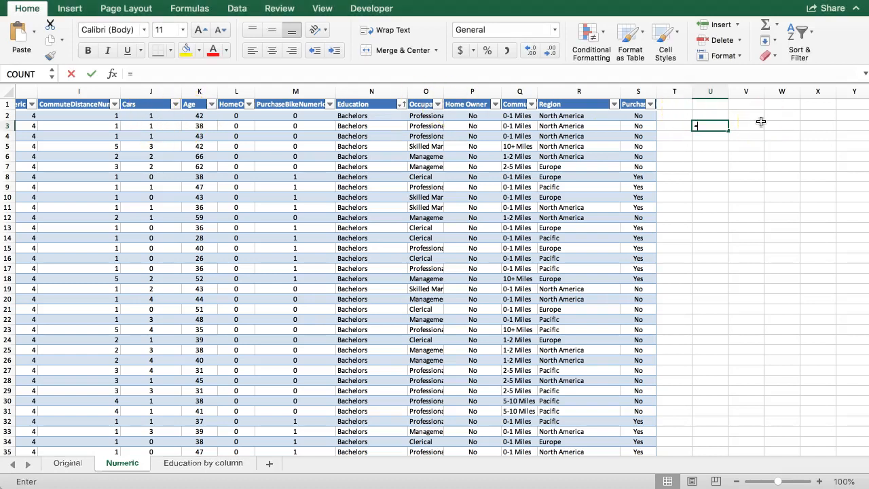
- Enter =CORREL( in U3 with the Age column as the first array
type("=correl(")
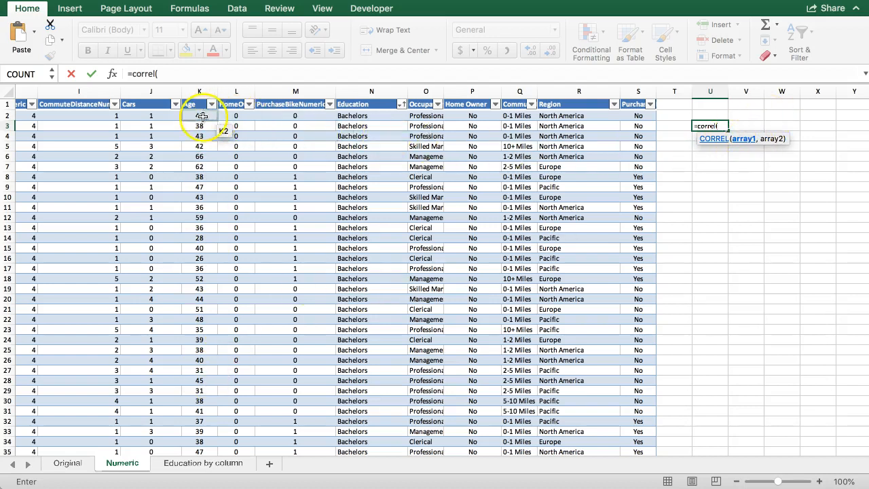
left_click_drag(199, 116, 199, 167)
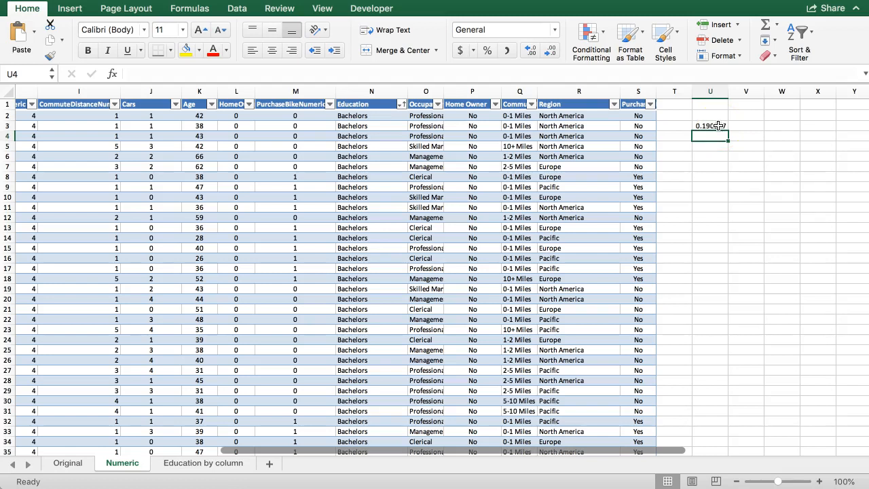
- Verify U3 shows =CORREL(Table2[Age], Table2[Cars]) returning about 0.1906
left_click(710, 125)
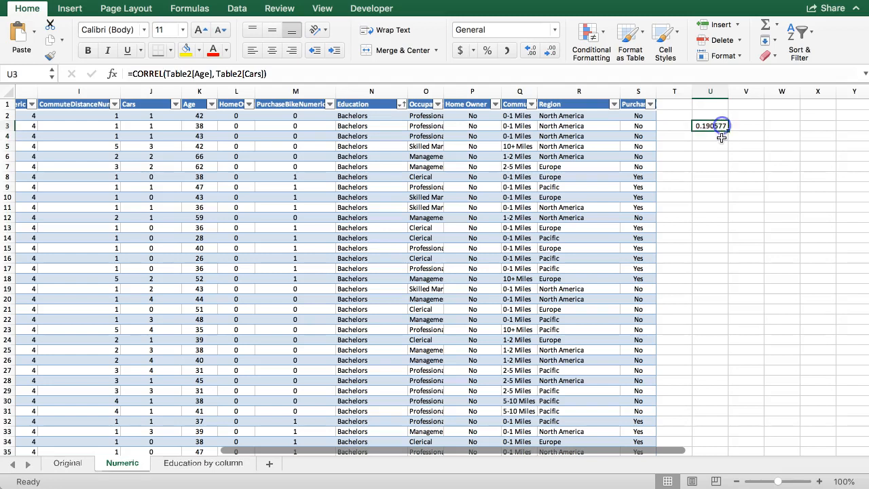